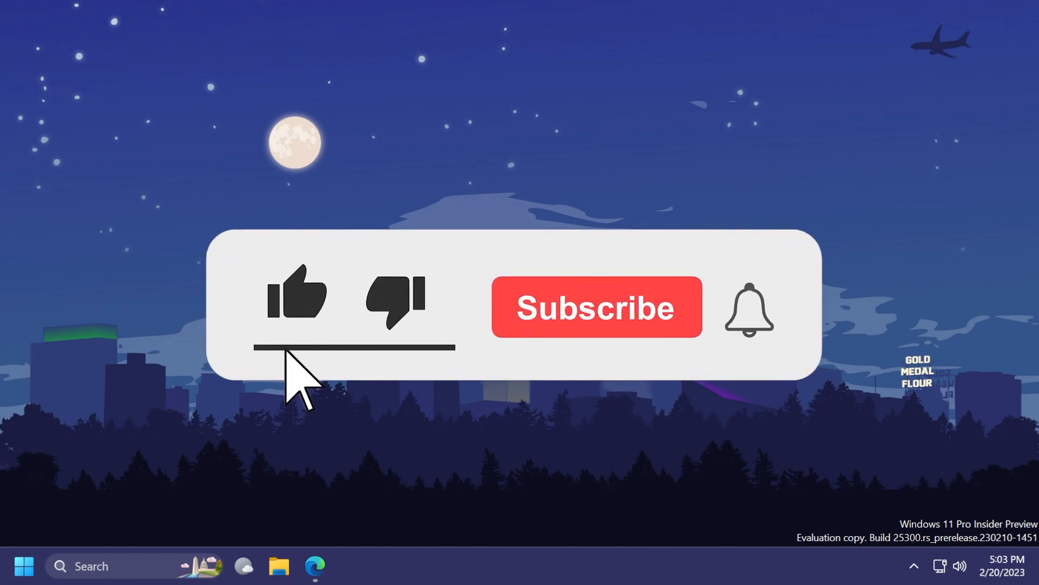
Step: Bring up the ViVeTool v0.3.2 GitHub releases page in Edge
left_click(598, 308)
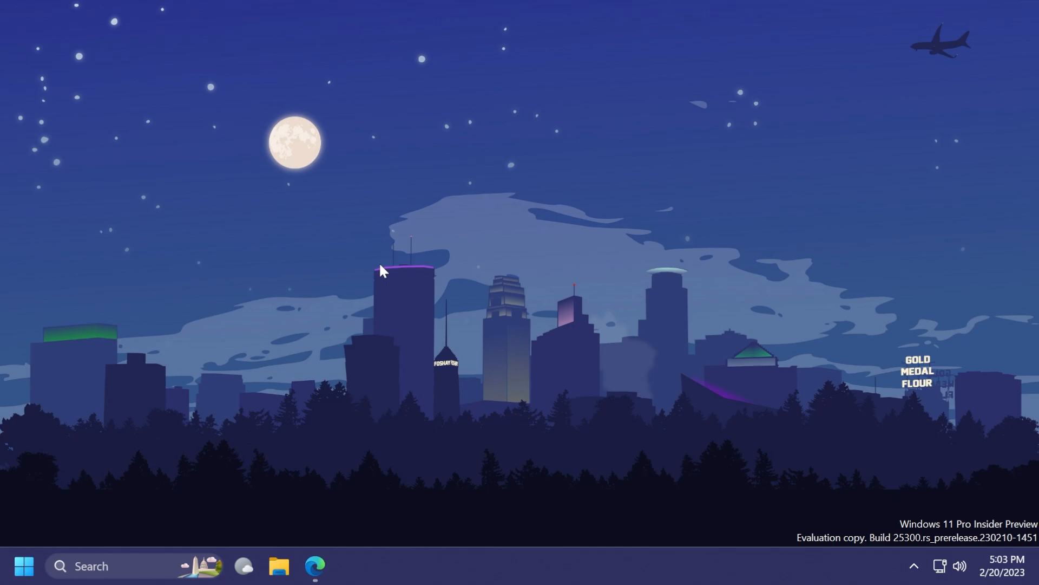
left_click(314, 569)
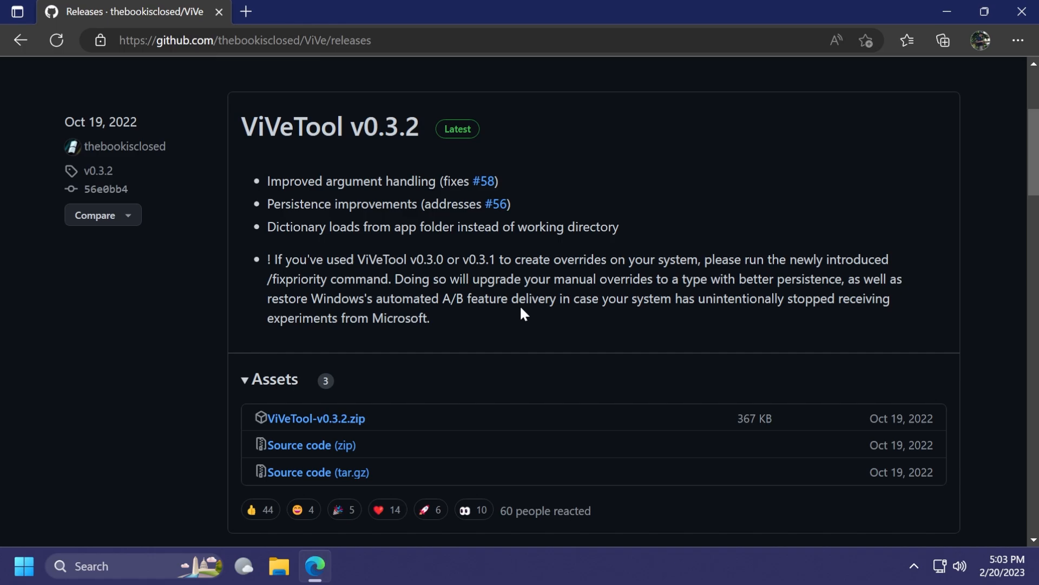
mouse_move(457, 329)
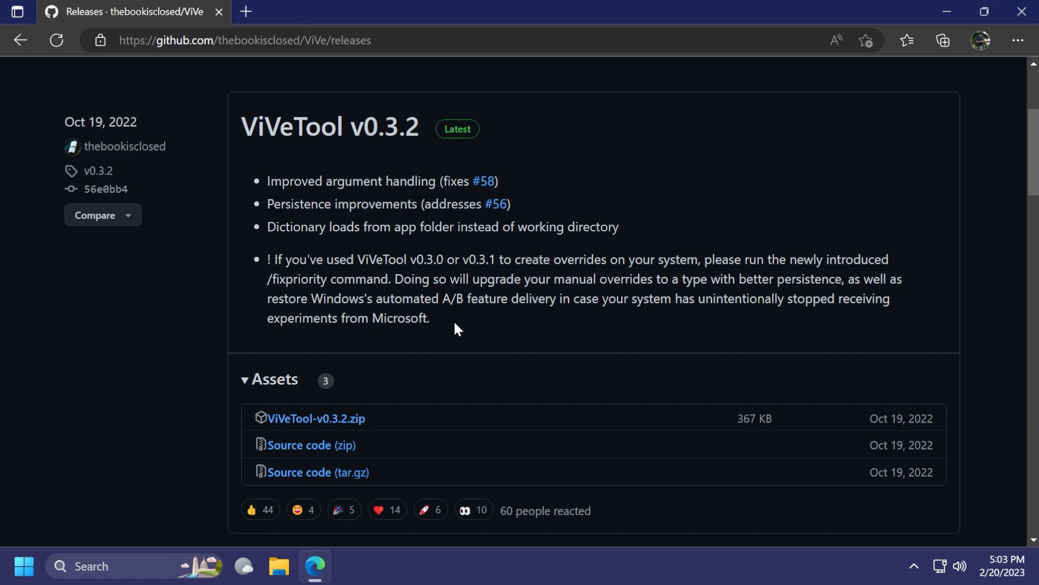
mouse_move(345, 427)
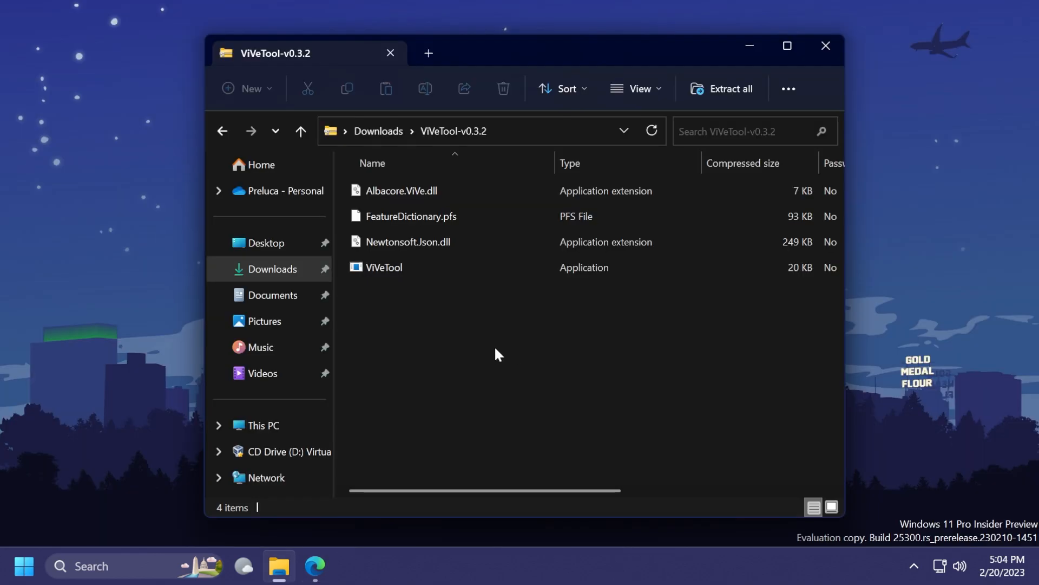
Step: Extract the ViVeTool-v0.3.2 zip into C:\Windows\System32 via Extract all and Browse
left_click(724, 89)
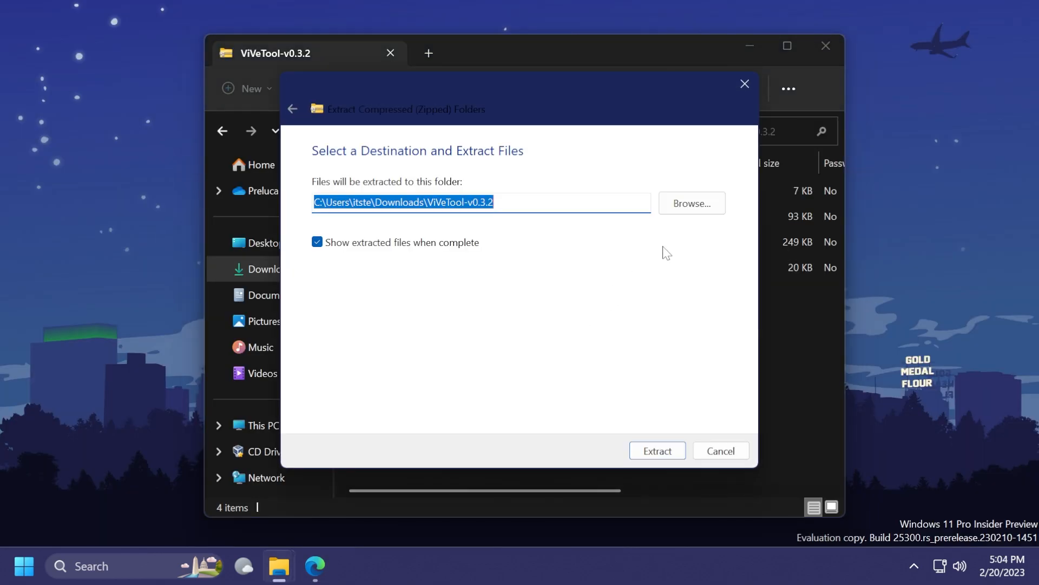
left_click(692, 203)
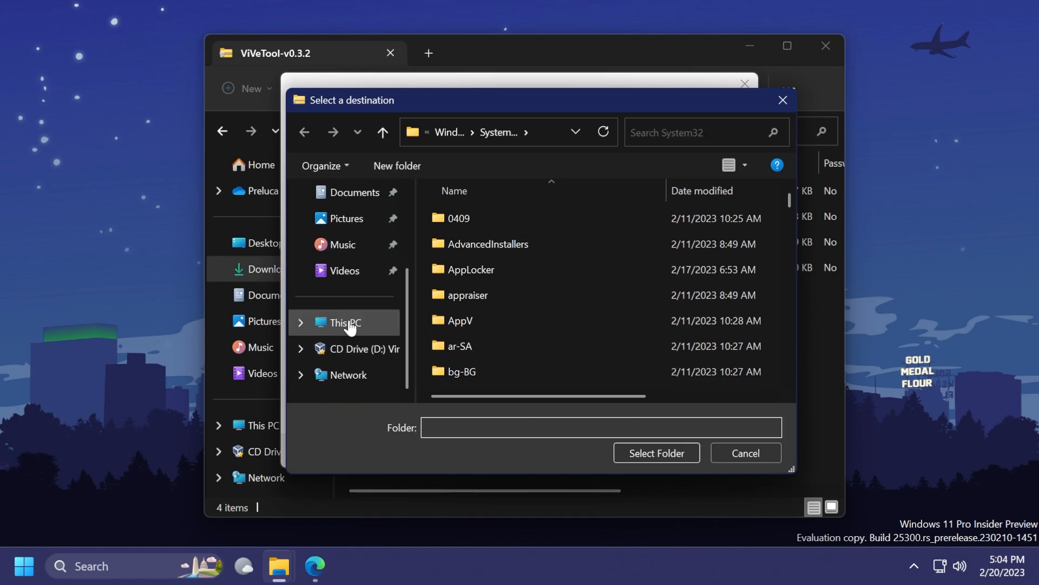
left_click(383, 131)
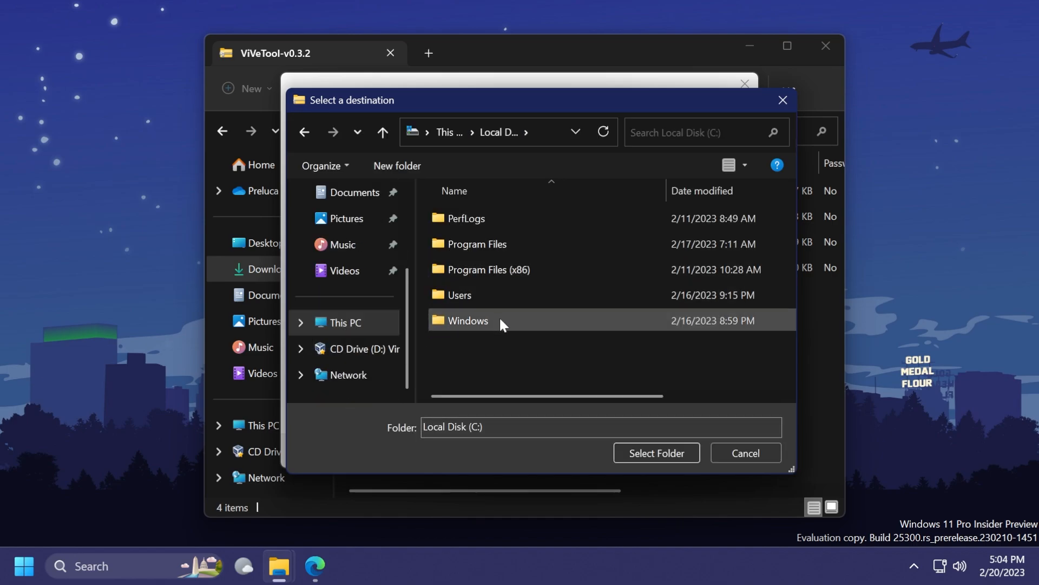
double_click(468, 320)
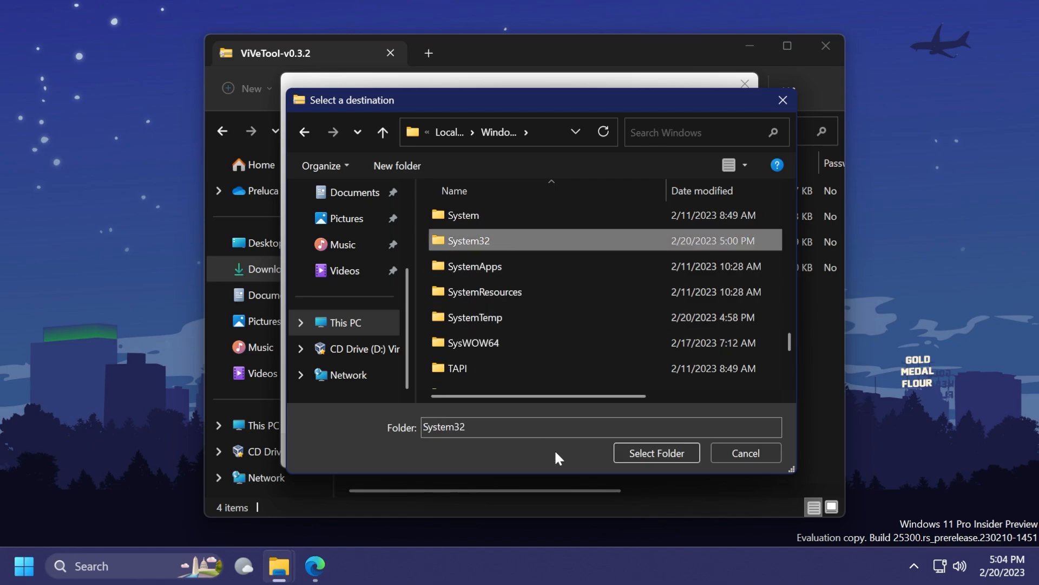
left_click(656, 453)
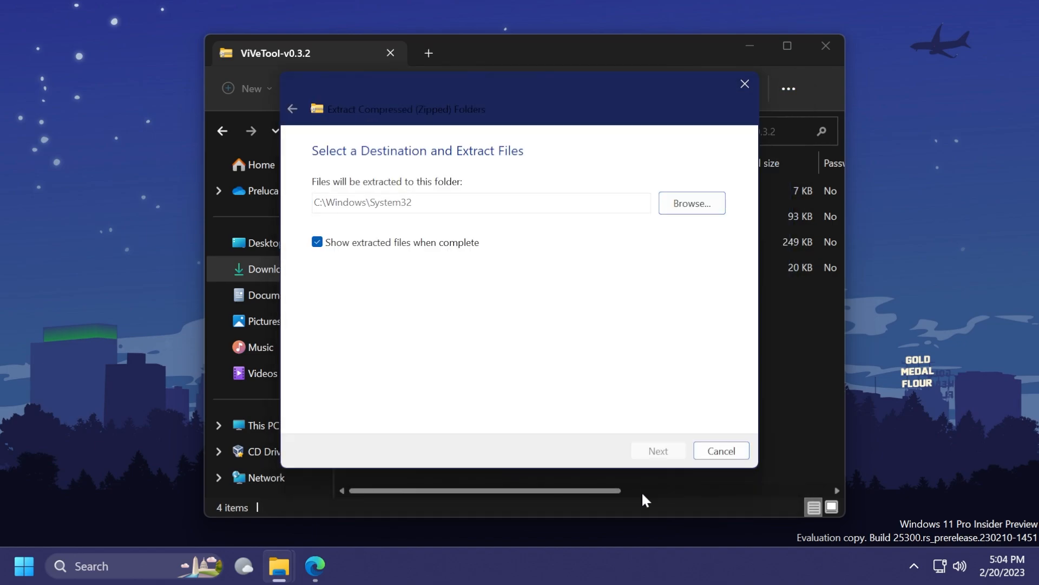
left_click(658, 450)
type("ed")
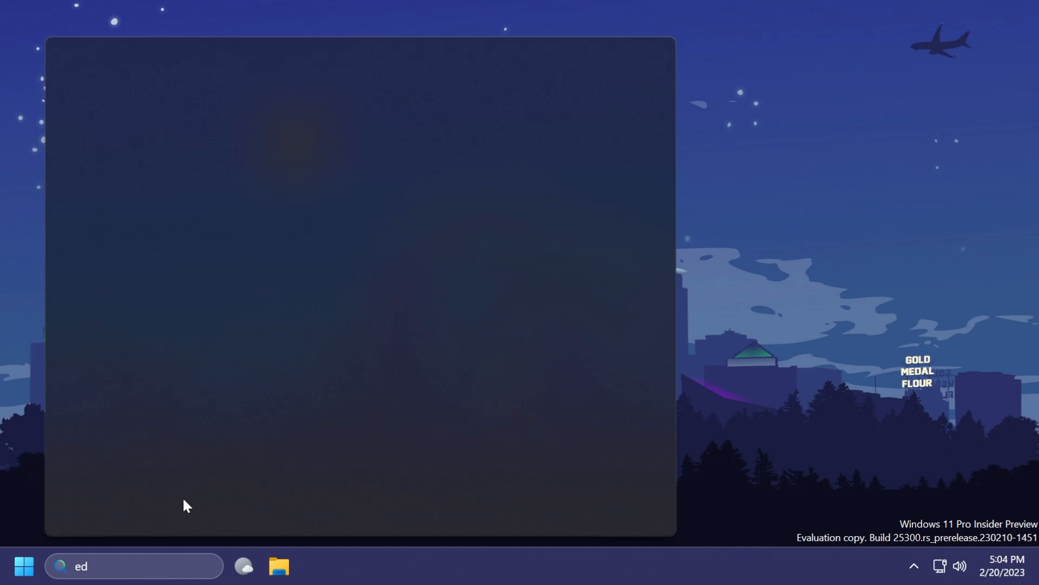
Step: Run vivetool /enable /id:40851068 /variant:1 in an administrator Command Prompt, then close it
type("cmd")
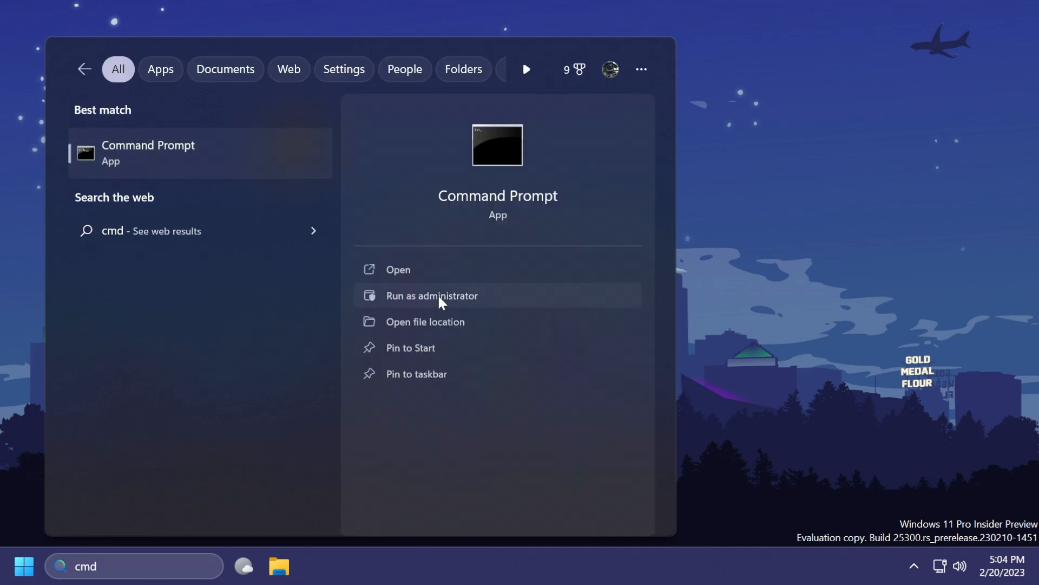
left_click(432, 296)
type("vivetool /enable /id:40851068 /variant:1")
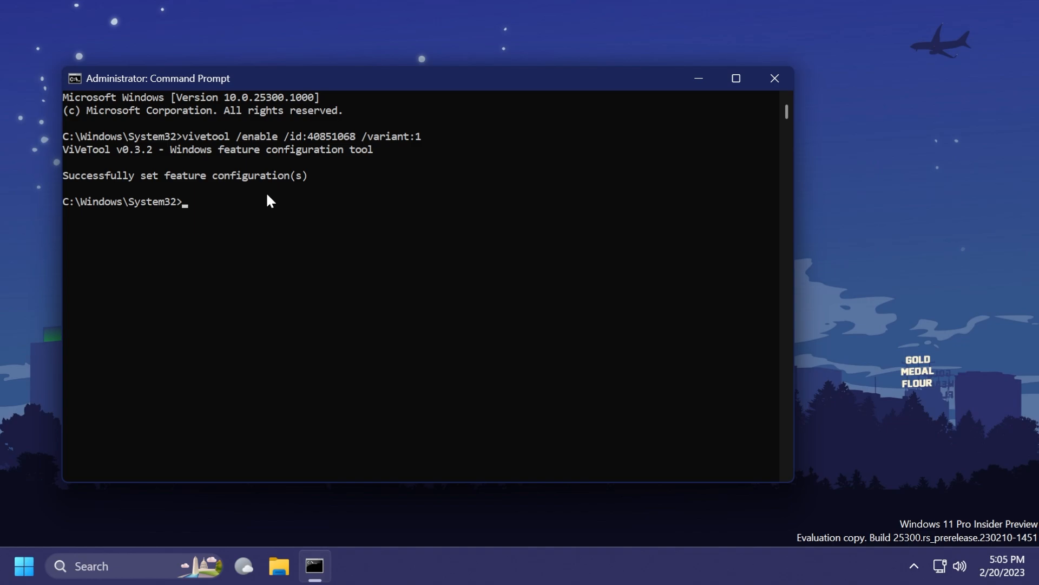
mouse_move(357, 146)
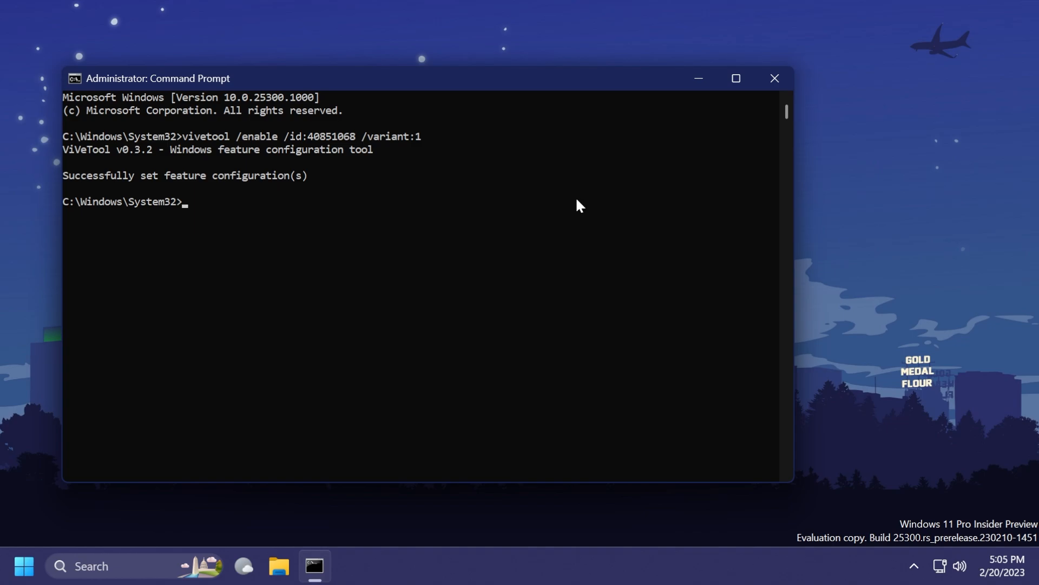
left_click(774, 78)
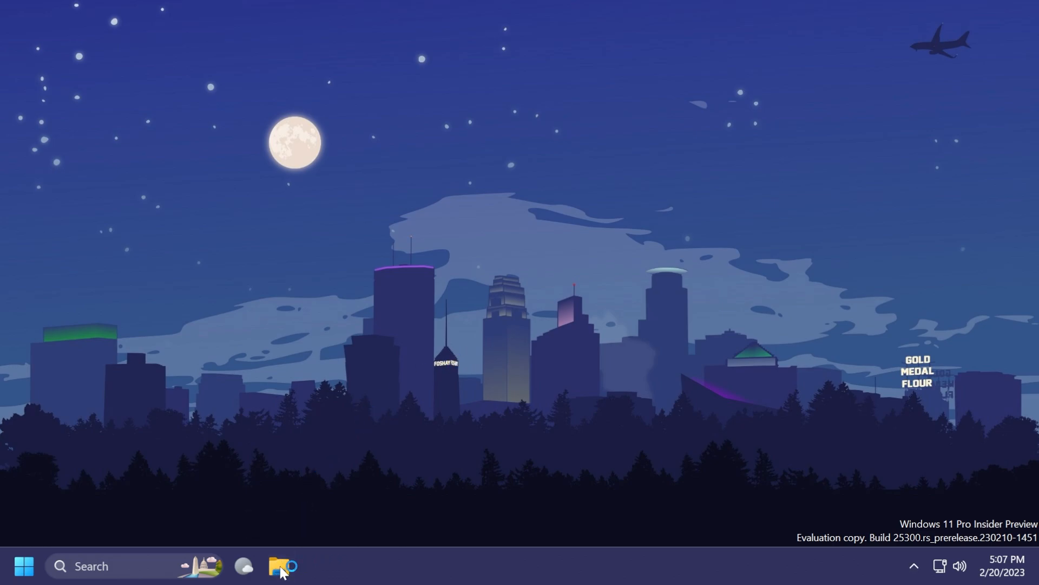
Step: Show File Explorer's This PC window to check the four snap layouts on its Maximize button
left_click(278, 566)
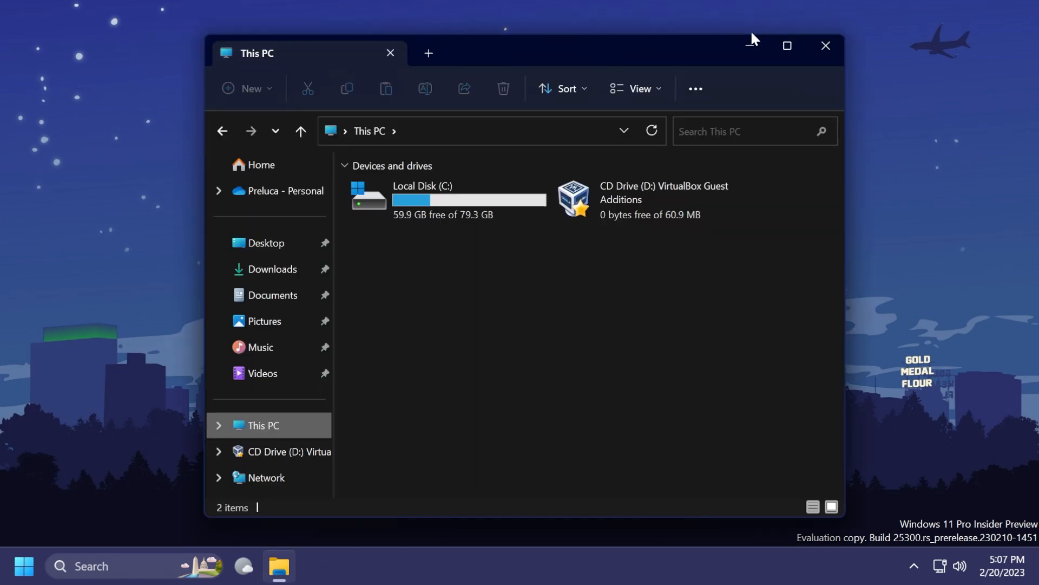
mouse_move(703, 53)
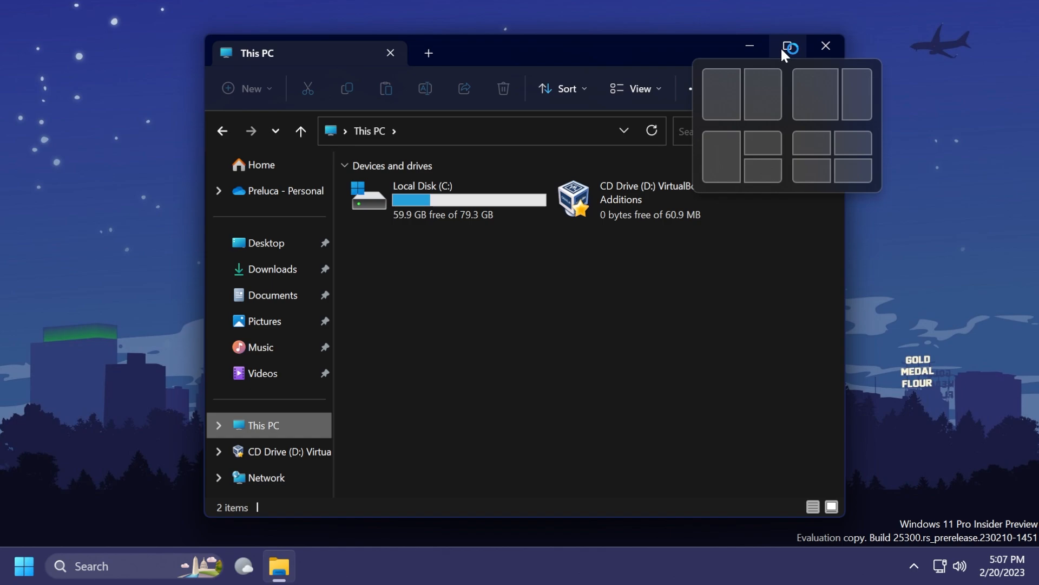
mouse_move(798, 54)
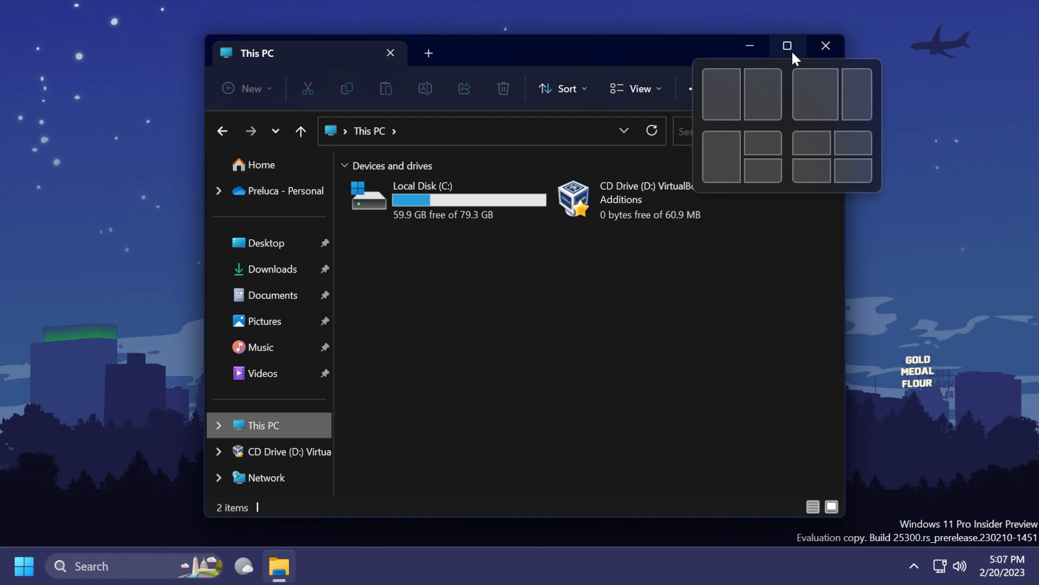
mouse_move(797, 59)
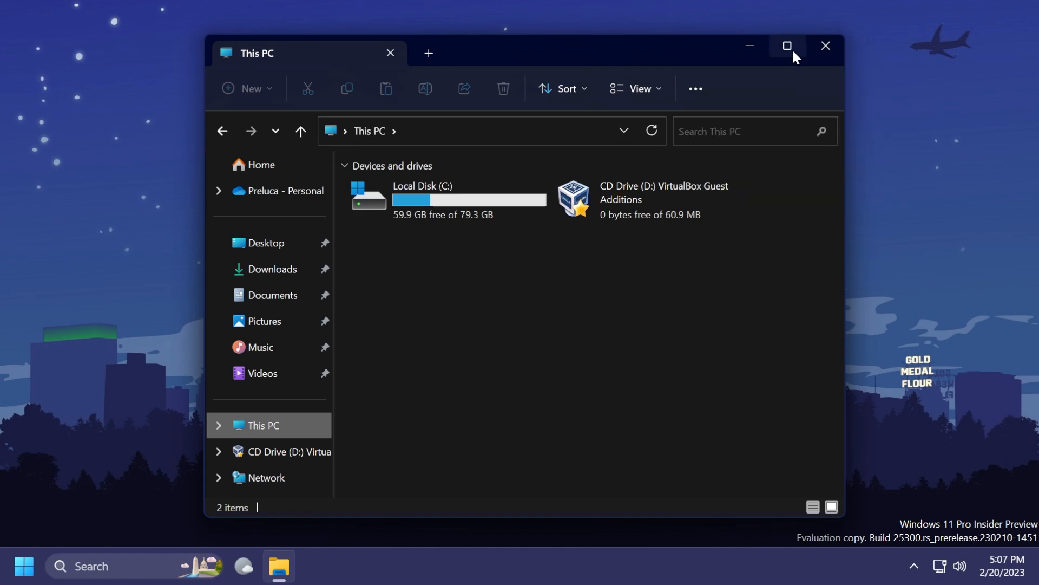
mouse_move(788, 45)
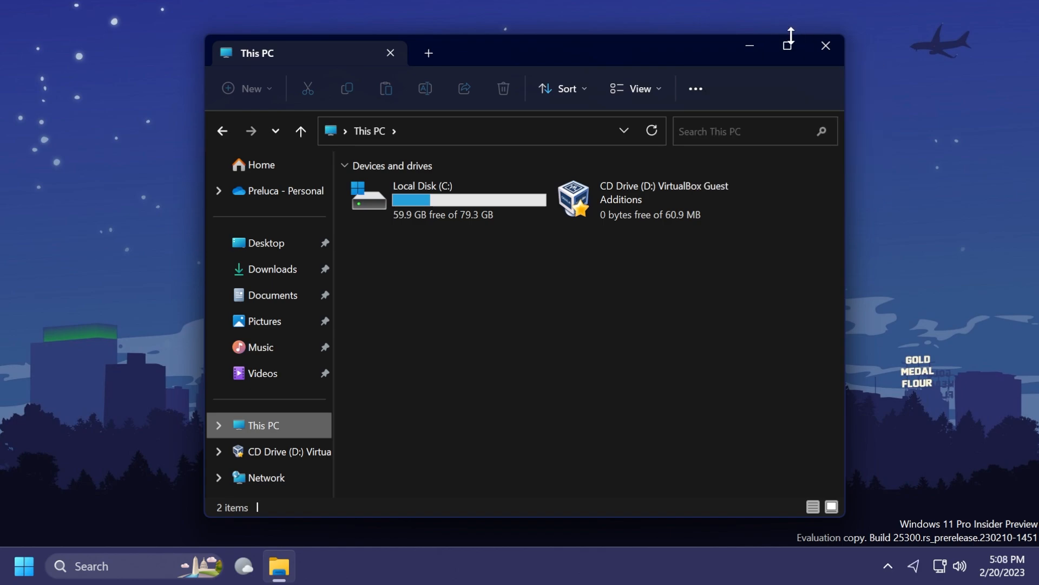
mouse_move(786, 45)
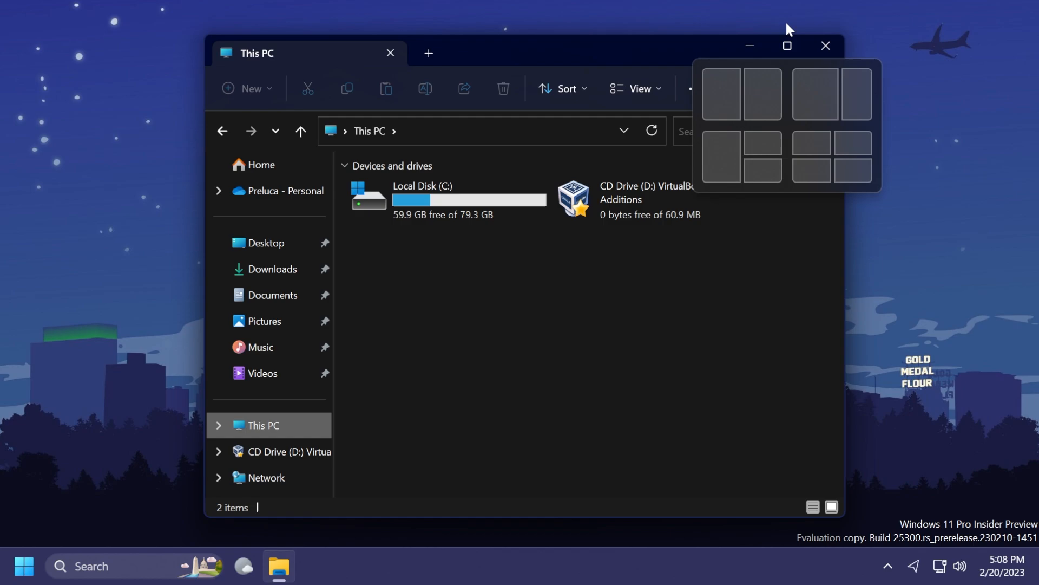
mouse_move(786, 46)
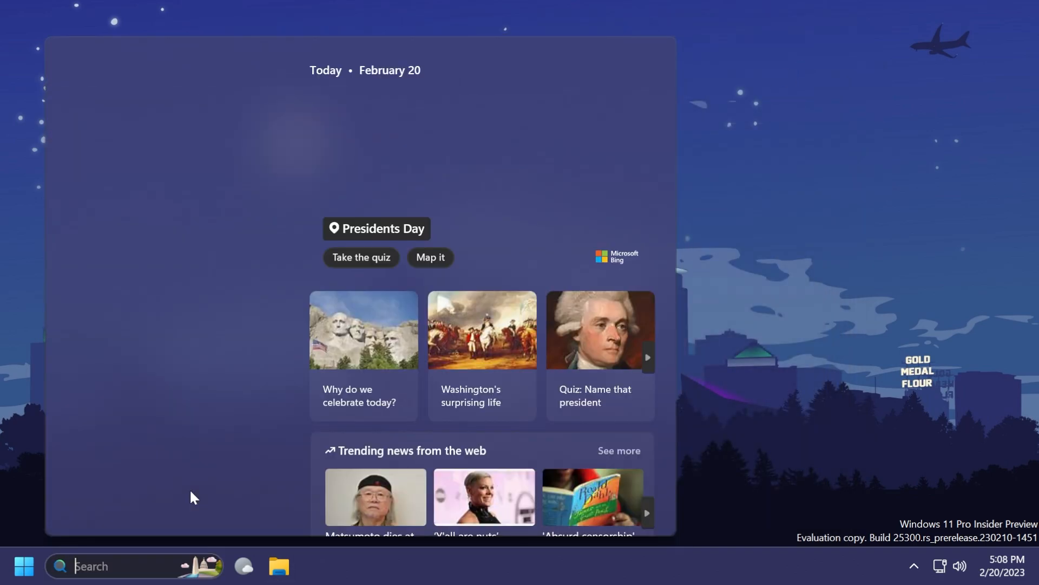
Step: Set feature 40851068 to variant 2 in an admin Command Prompt and reopen File Explorer from Start
type("cmd")
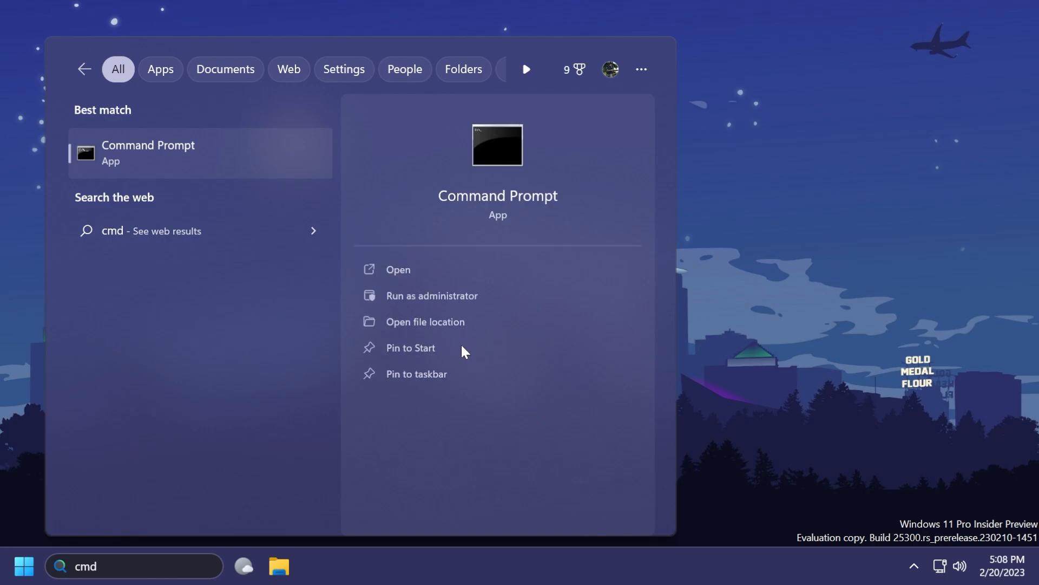
left_click(432, 296)
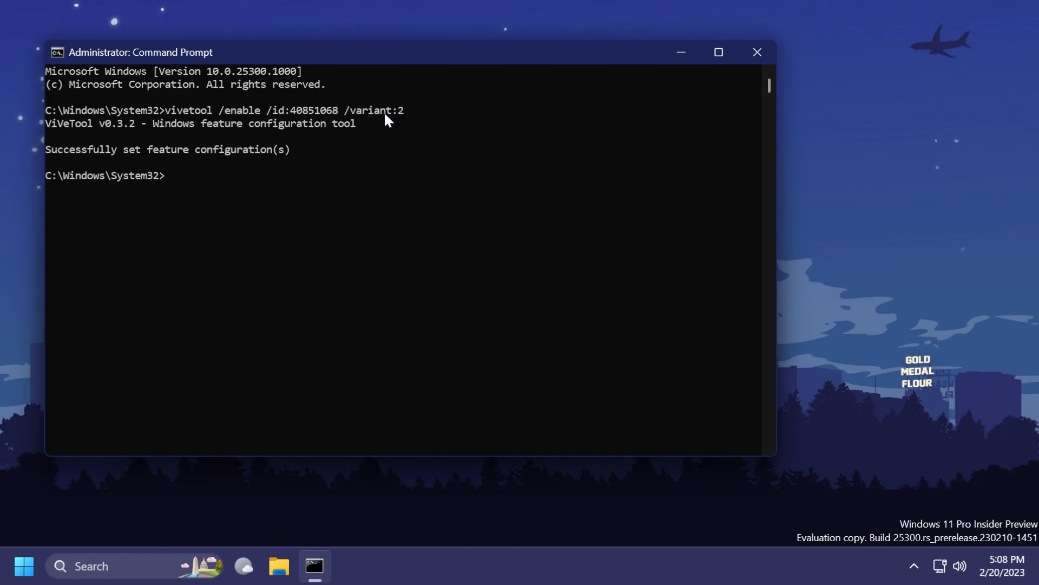
mouse_move(343, 178)
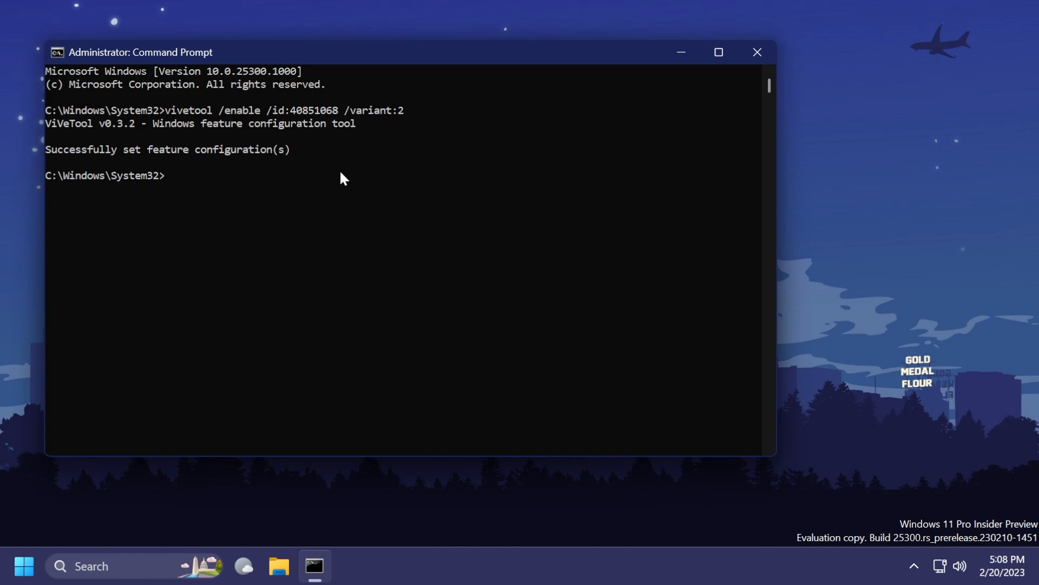
mouse_move(235, 196)
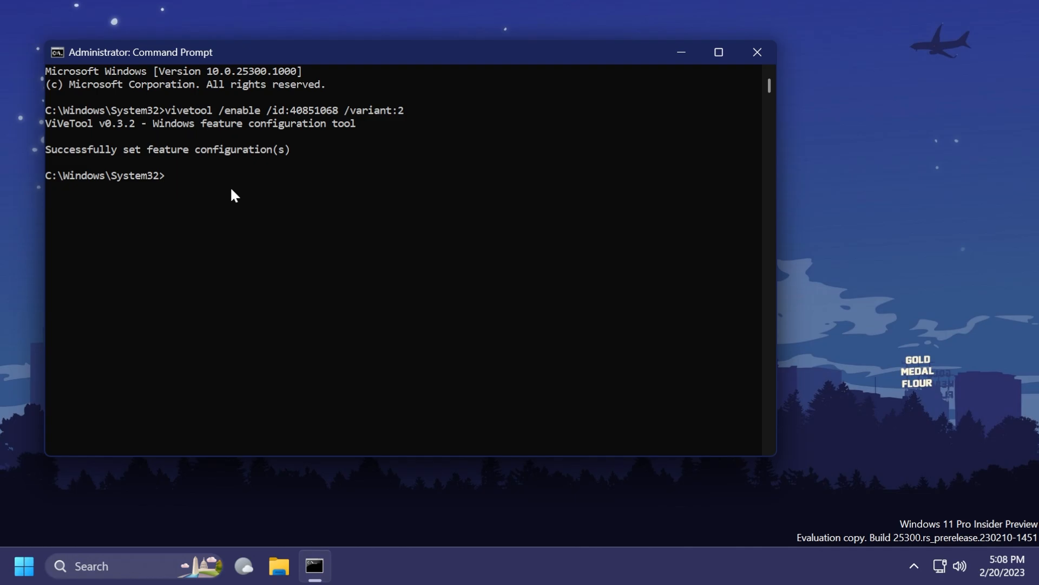
mouse_move(130, 168)
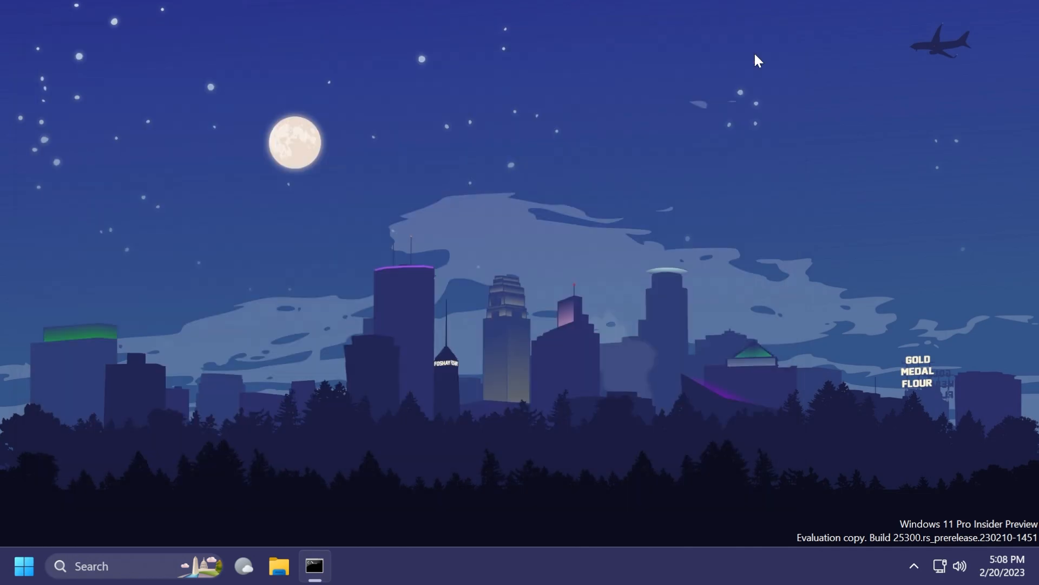
right_click(22, 566)
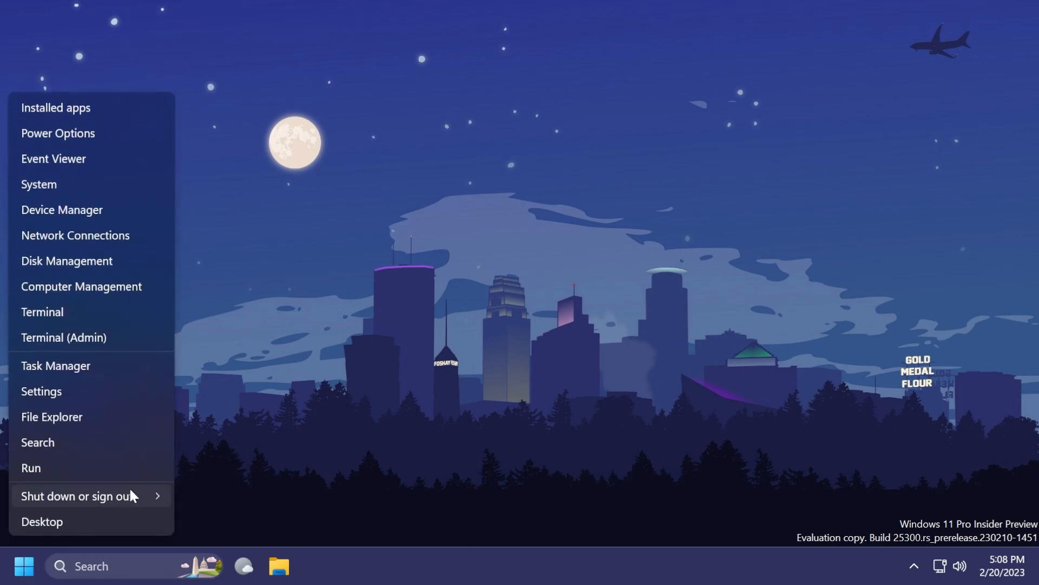
left_click(52, 417)
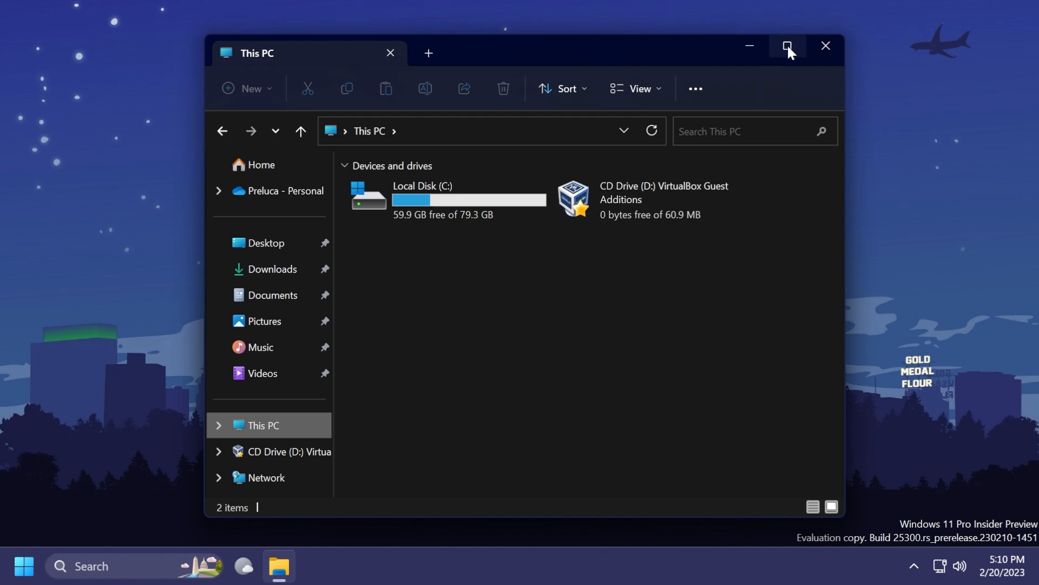
mouse_move(789, 45)
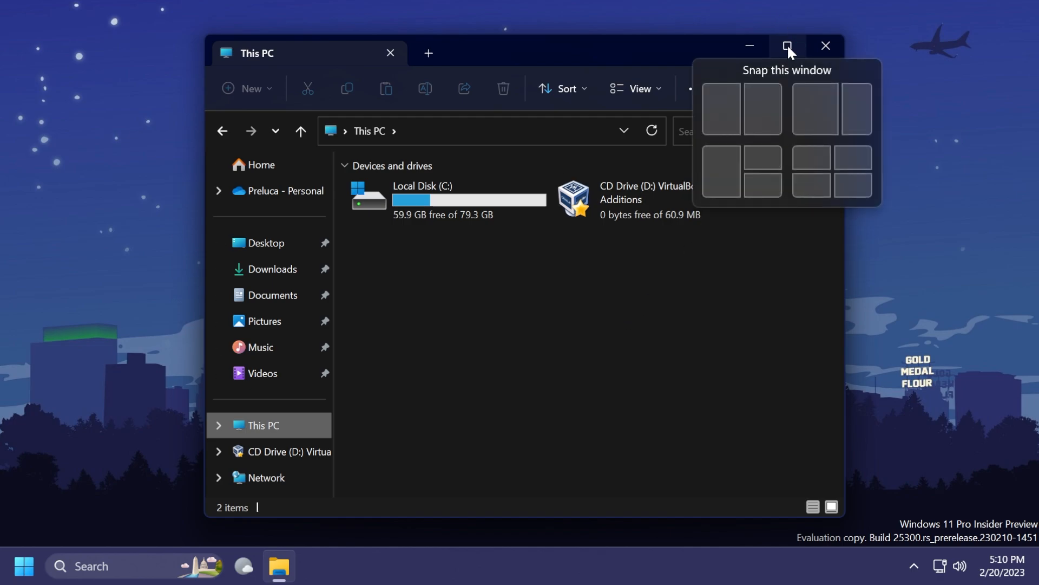
mouse_move(814, 80)
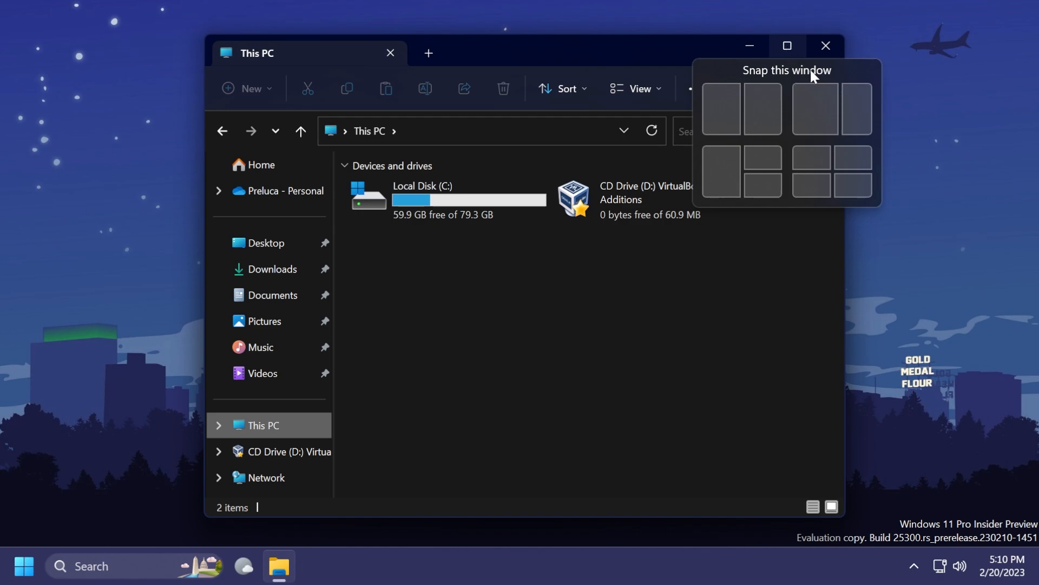
mouse_move(723, 108)
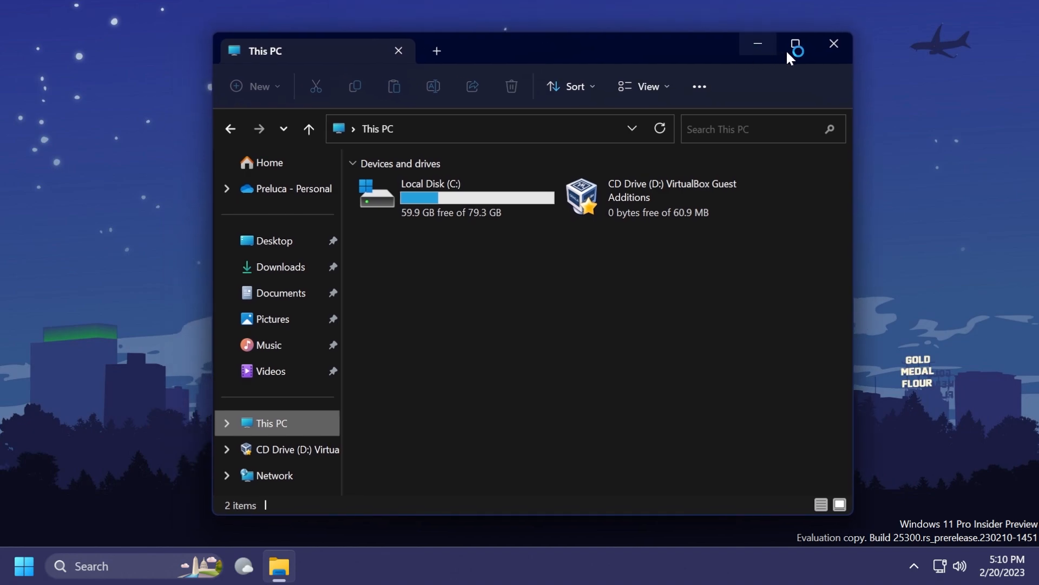
mouse_move(796, 43)
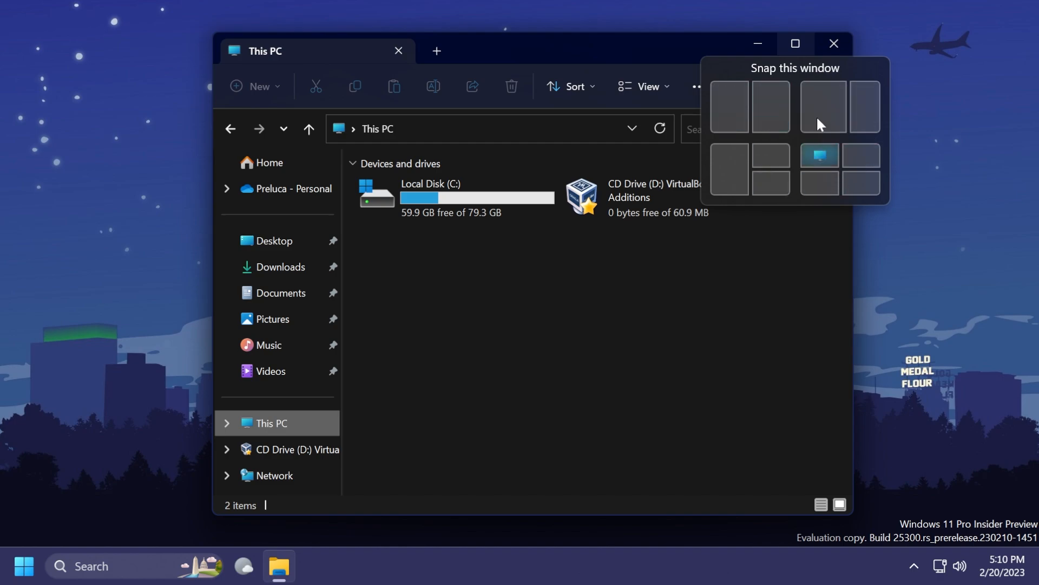
mouse_move(766, 113)
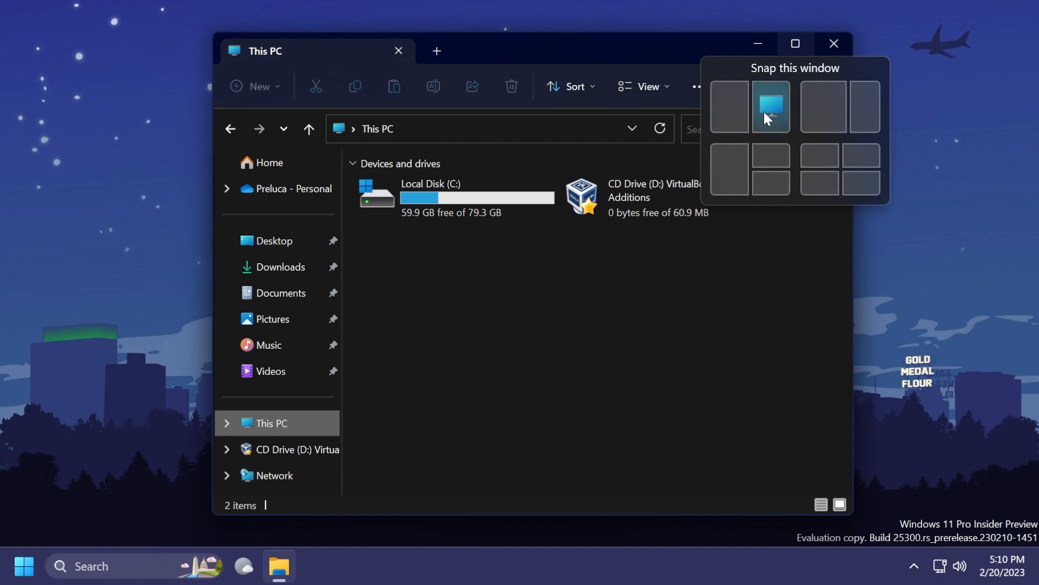
mouse_move(777, 171)
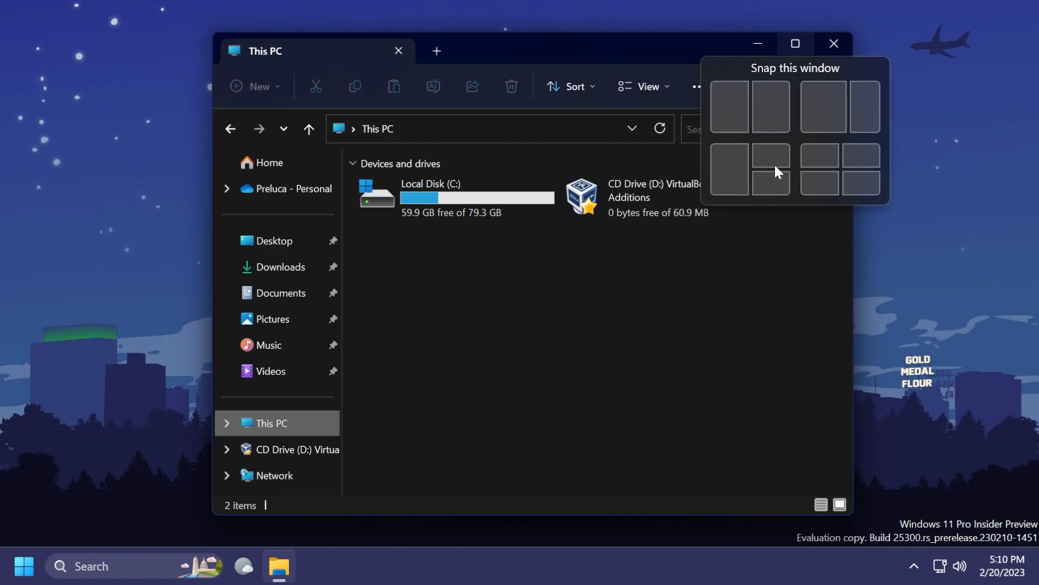
mouse_move(761, 128)
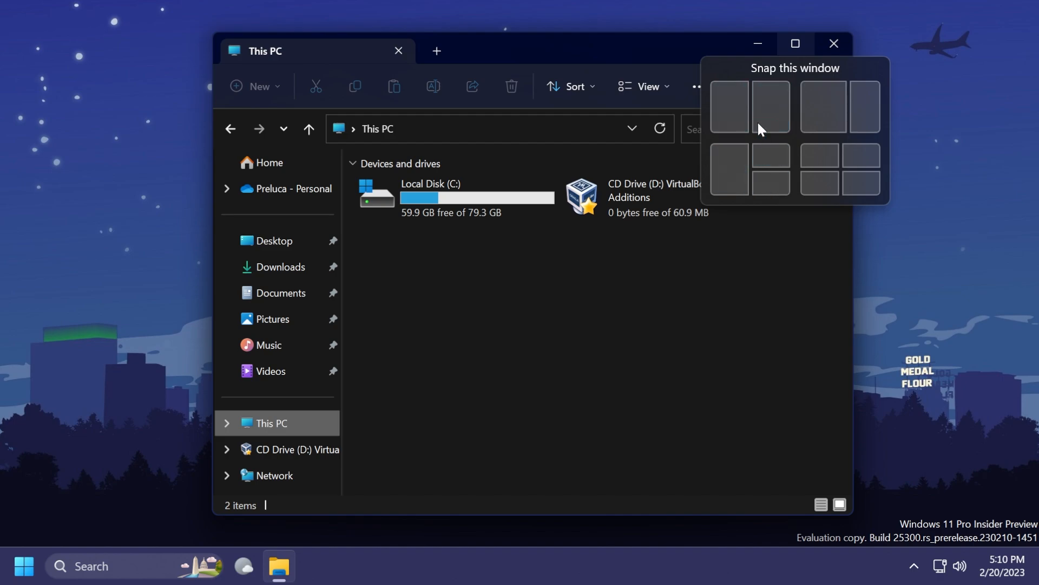
mouse_move(742, 168)
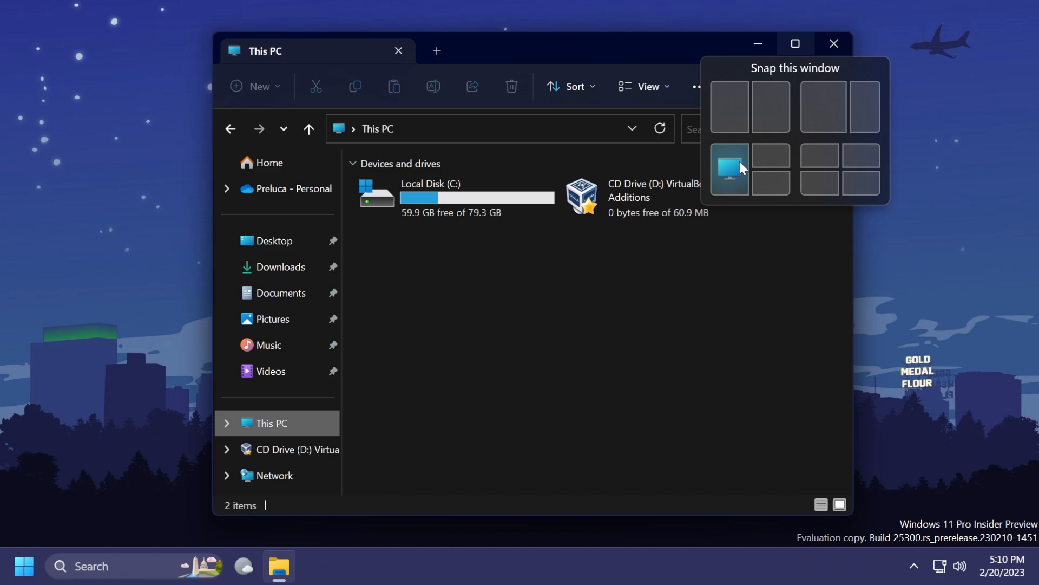
mouse_move(769, 146)
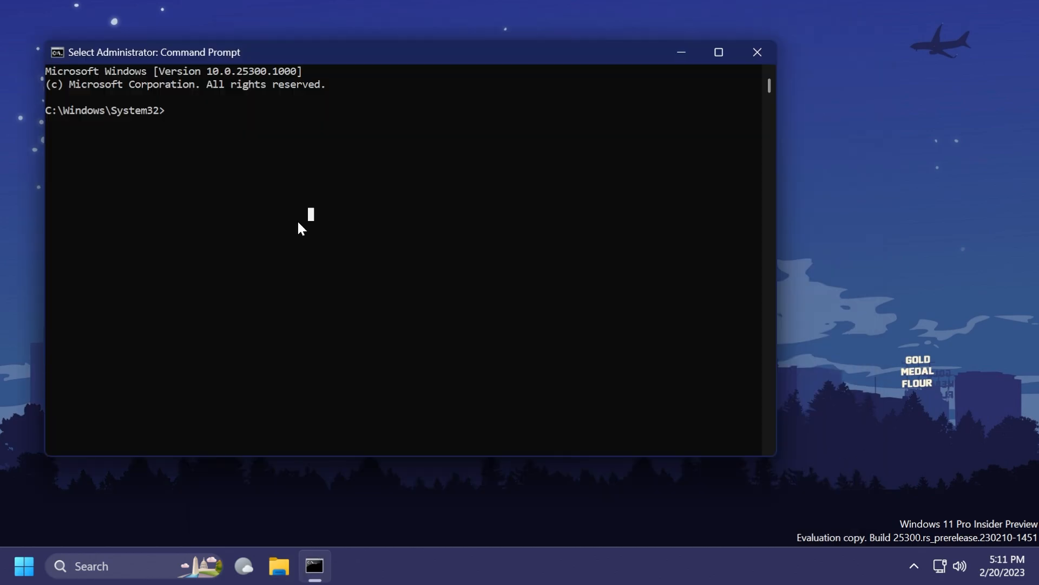
Step: Run vivetool /enable /id:40851068 /variant:3 and confirm it is reported as successfully set
type("vivetool /enable /id:40851068 /variant:3")
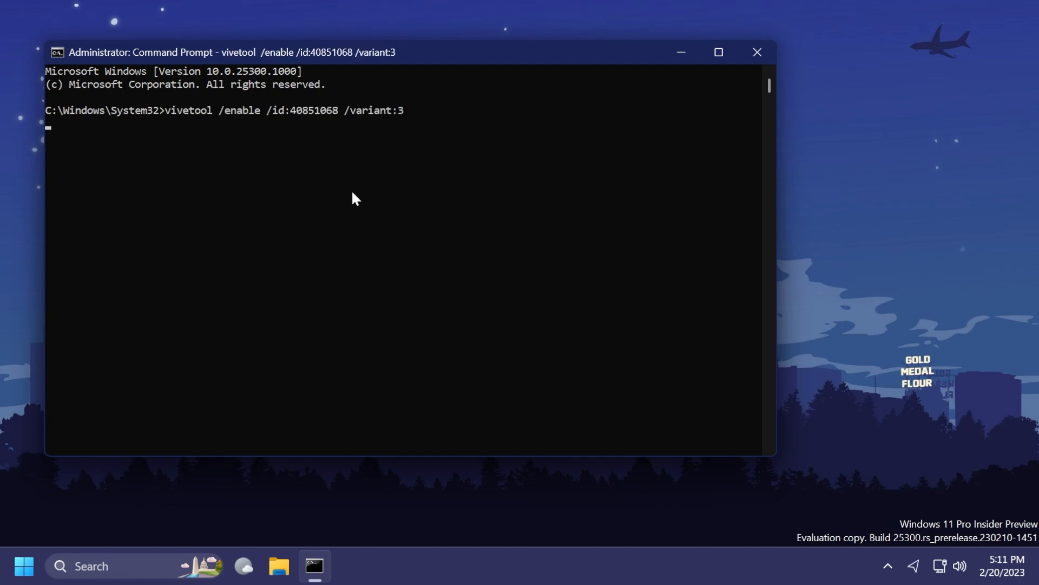
key("Enter")
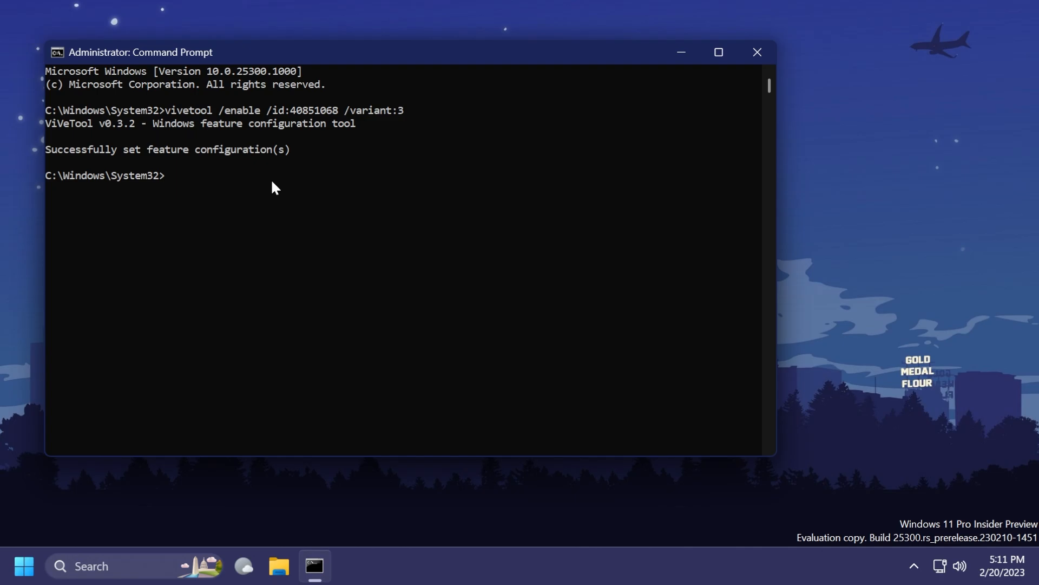
left_click(757, 52)
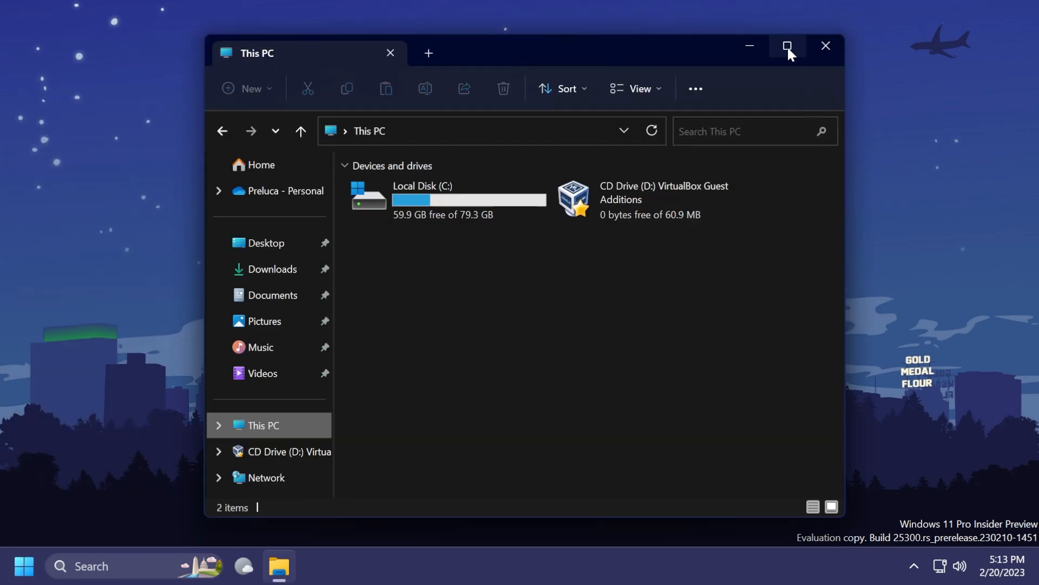
mouse_move(788, 46)
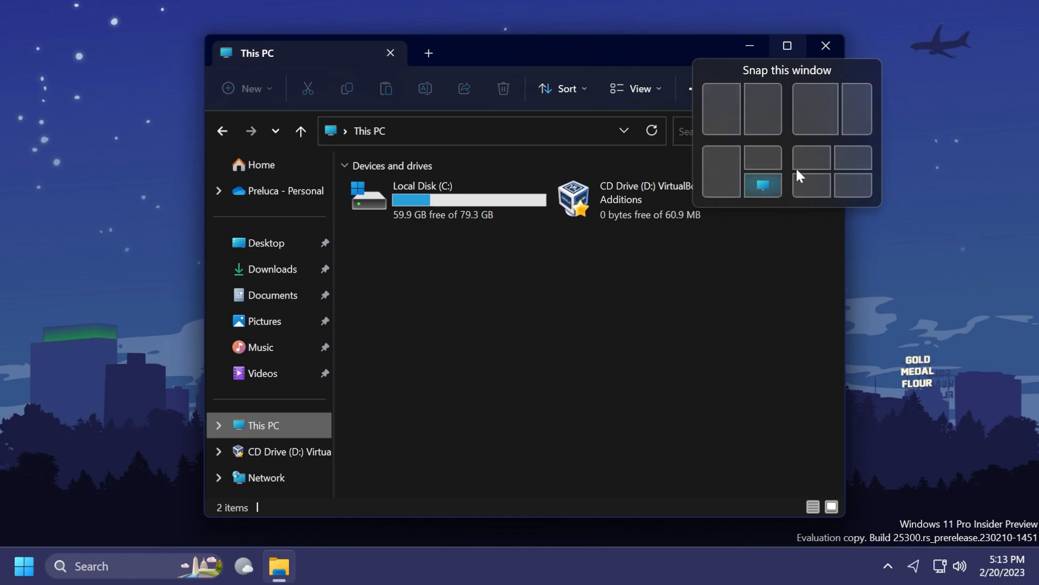
mouse_move(823, 188)
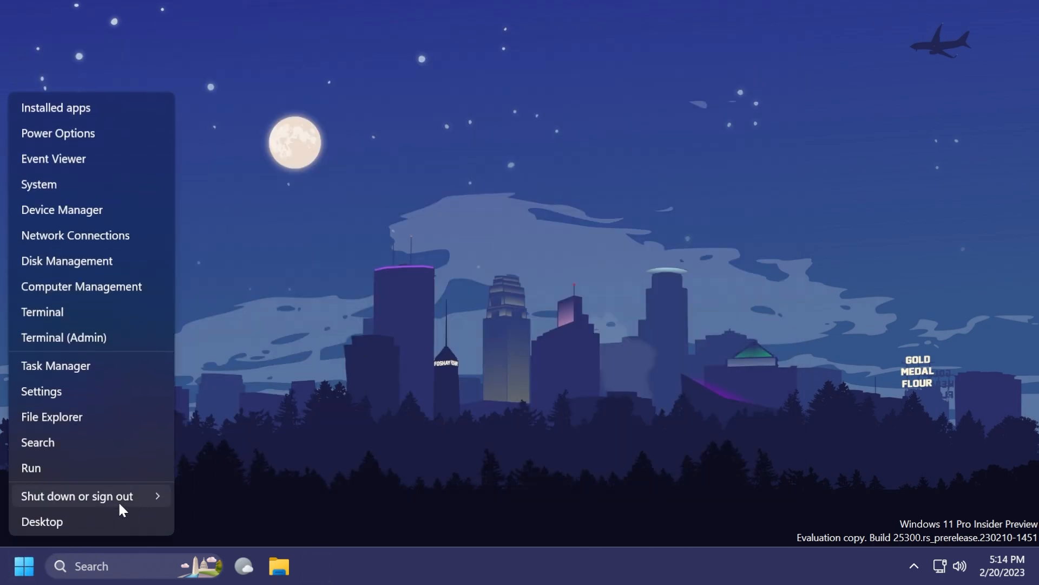
Step: Reopen File Explorer's This PC window from the Start button's right-click menu
left_click(52, 416)
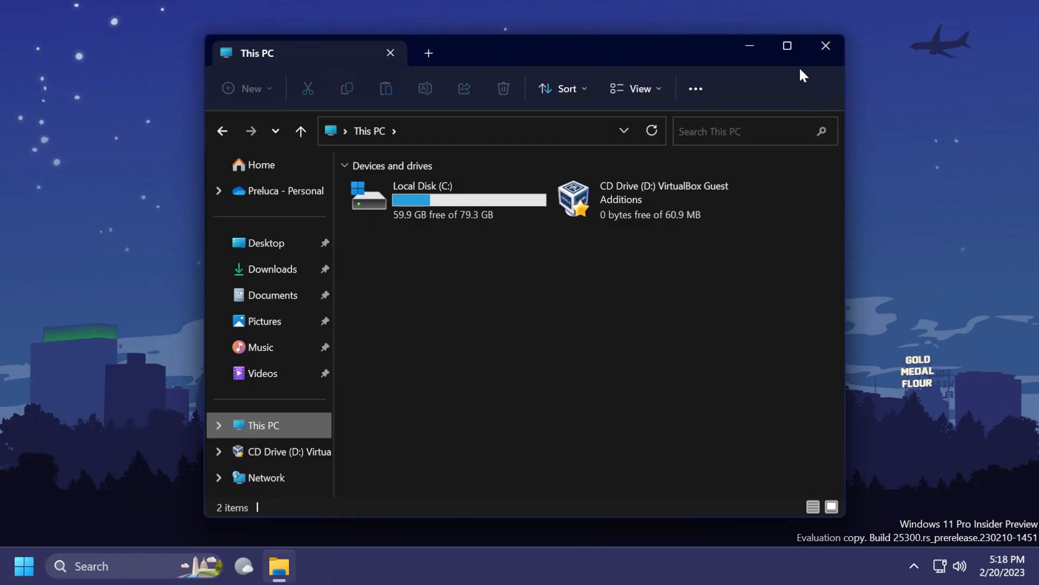
mouse_move(787, 45)
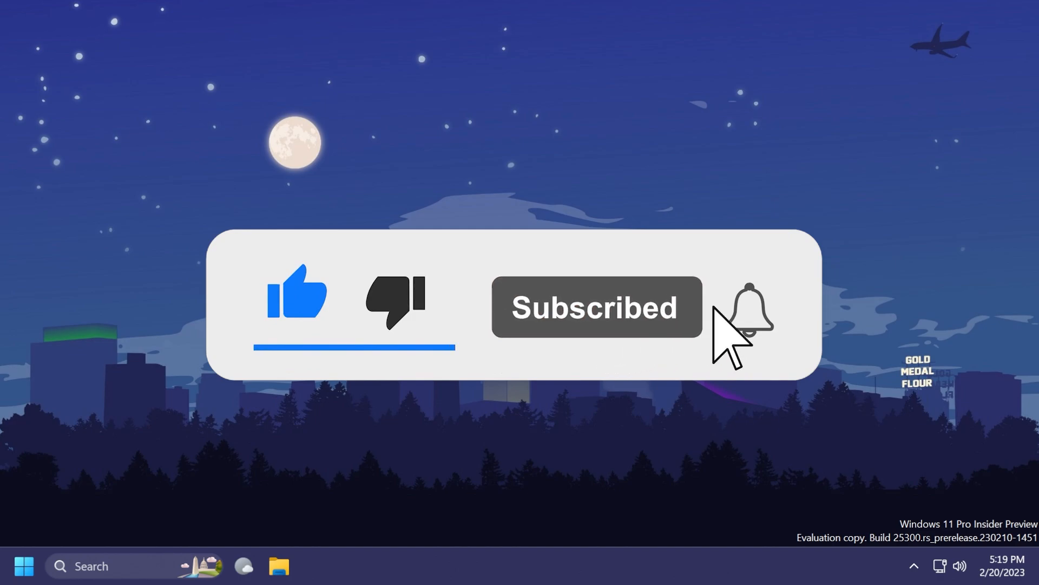
left_click(752, 314)
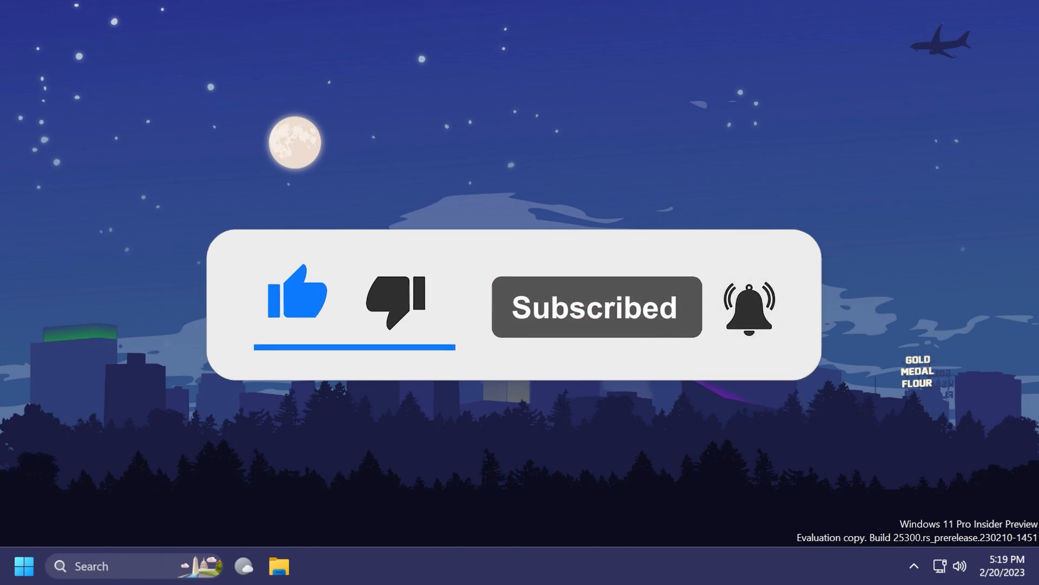